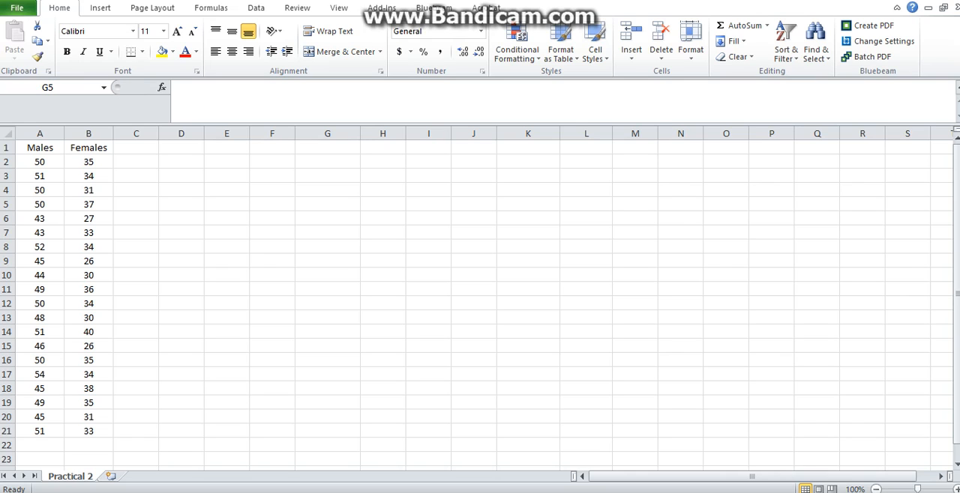
pyautogui.moveTo(73, 246)
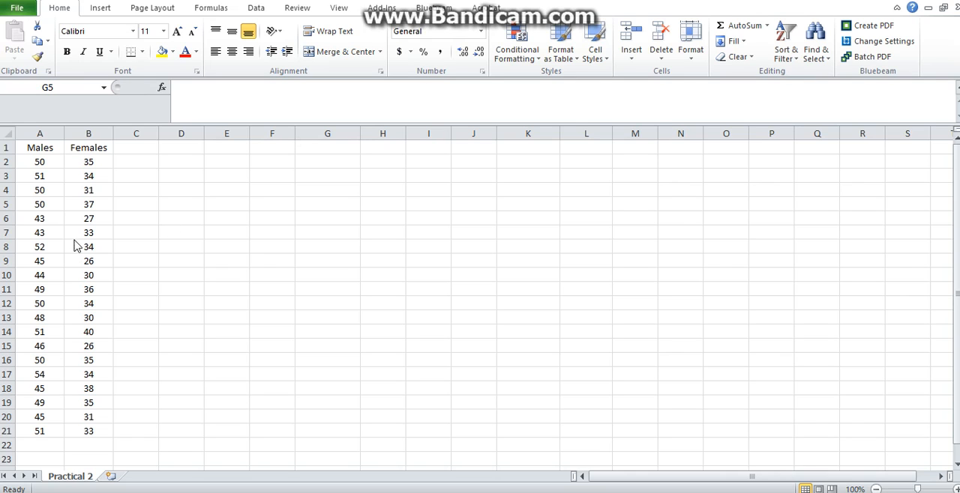
pyautogui.moveTo(33, 138)
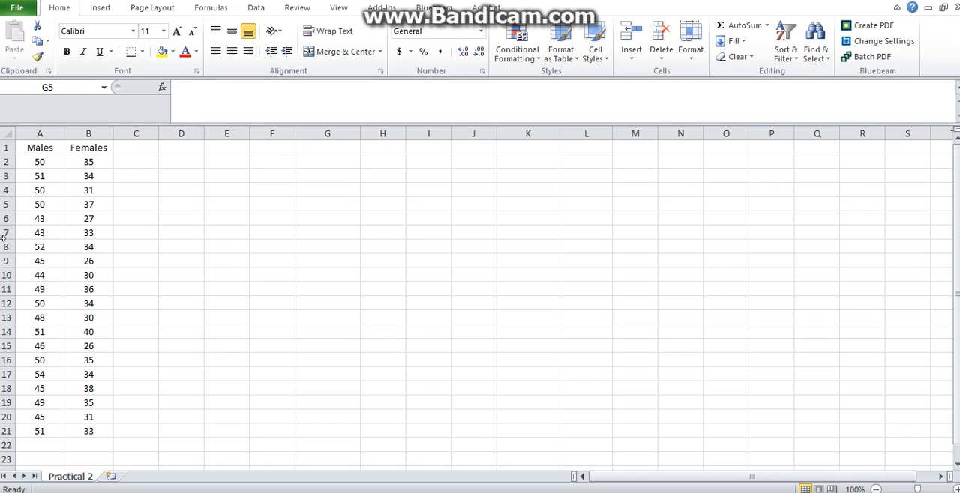
pyautogui.moveTo(69, 206)
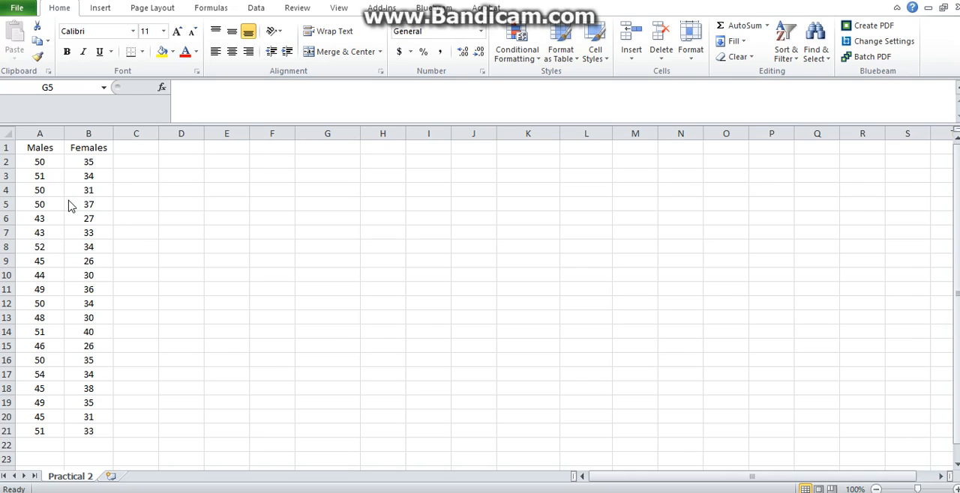
pyautogui.moveTo(20, 196)
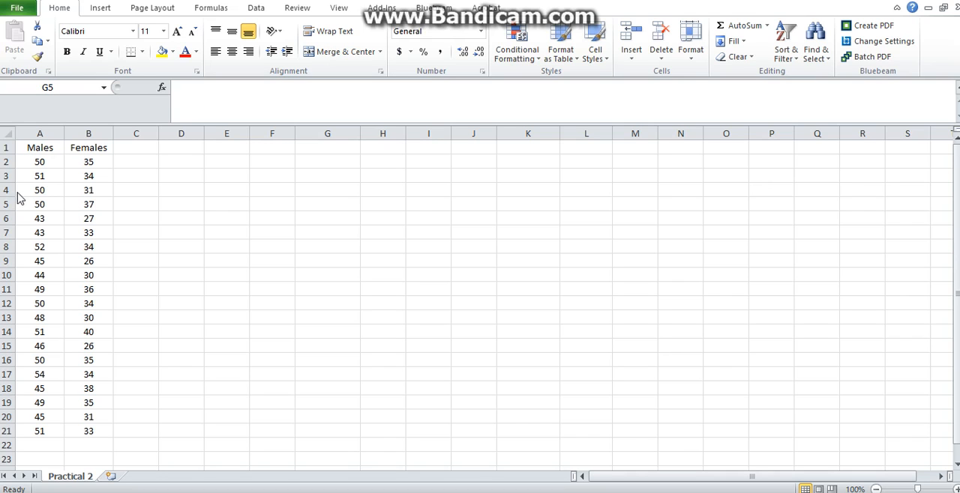
pyautogui.moveTo(81, 211)
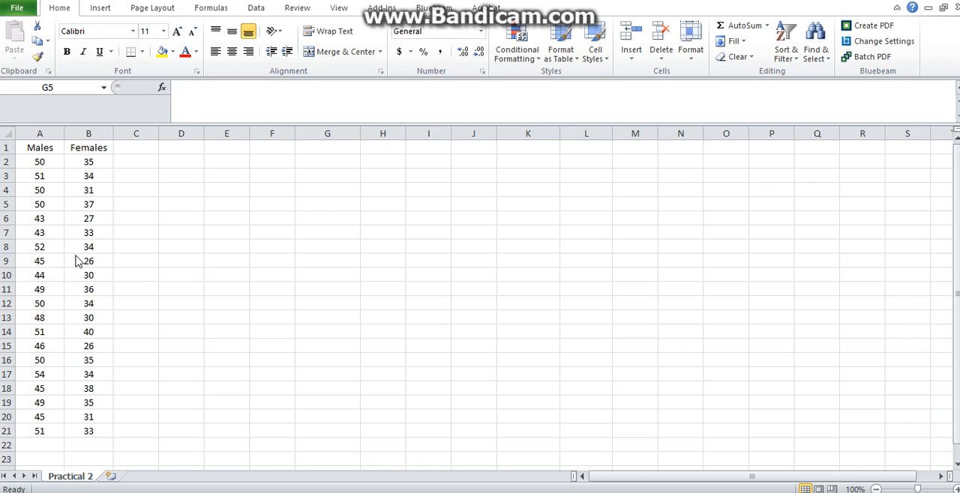
pyautogui.moveTo(249, 72)
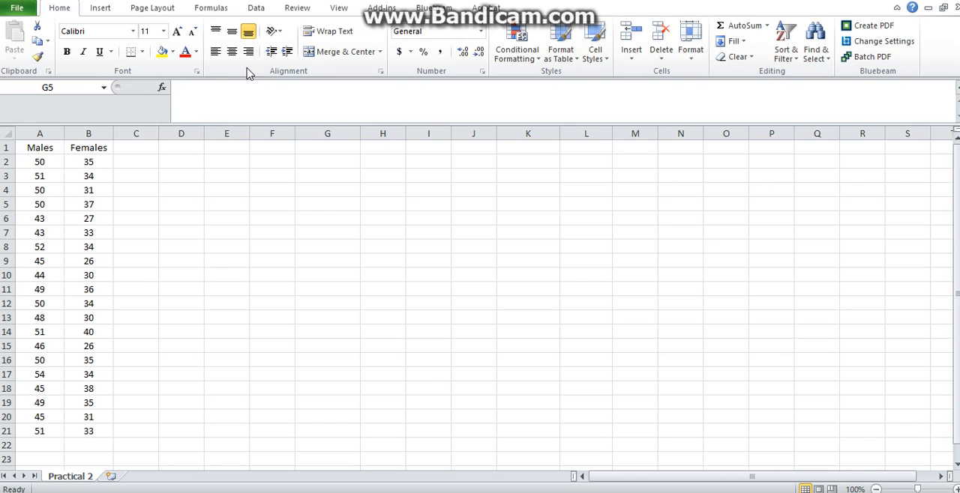
pyautogui.moveTo(75, 166)
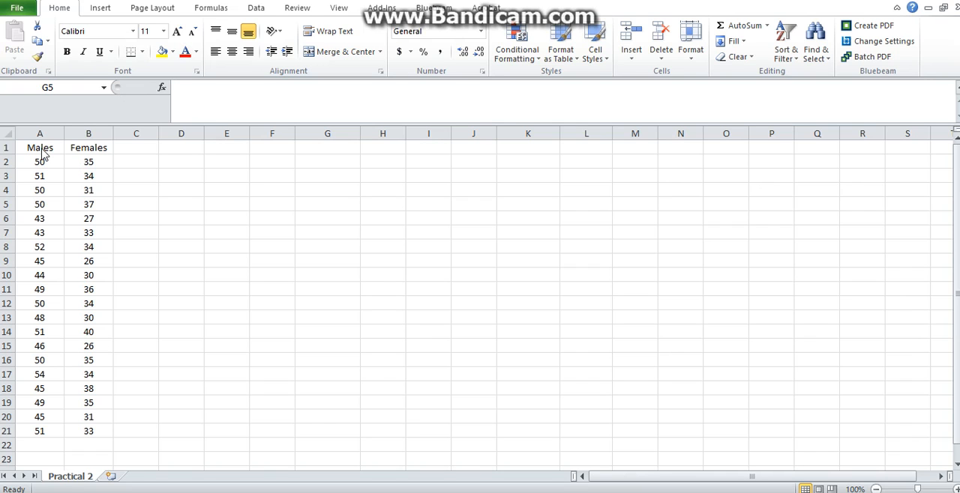
# - Insert a marker-only scatter chart from the Males and Females data in A1:B21
pyautogui.moveTo(39, 148); pyautogui.dragTo(88, 401)
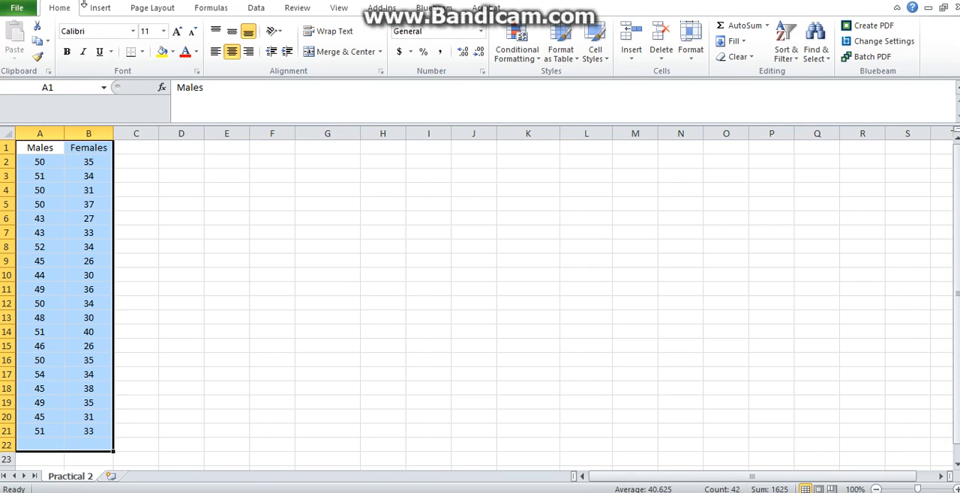
pyautogui.click(102, 8)
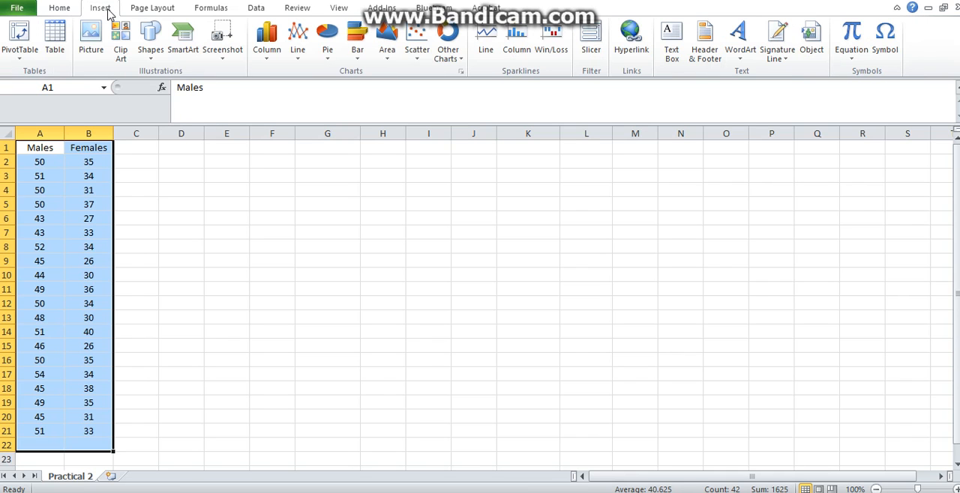
pyautogui.moveTo(417, 37)
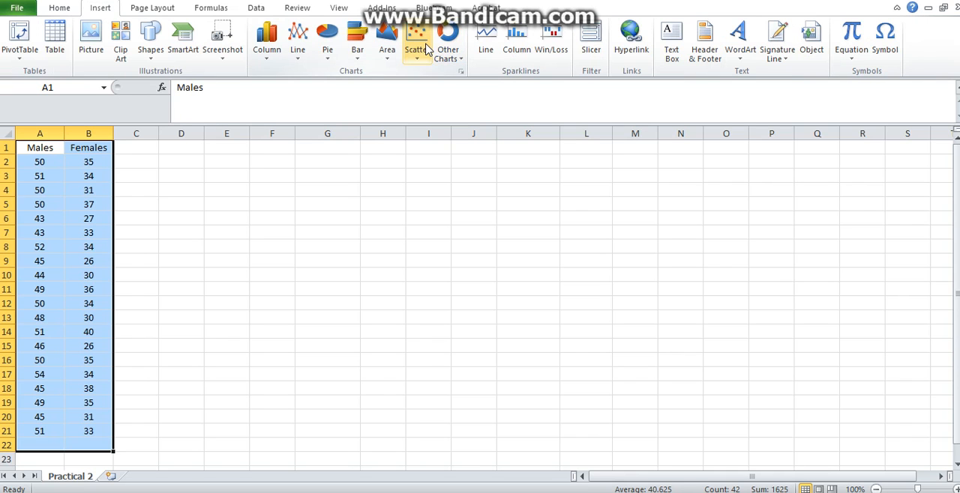
pyautogui.moveTo(429, 46)
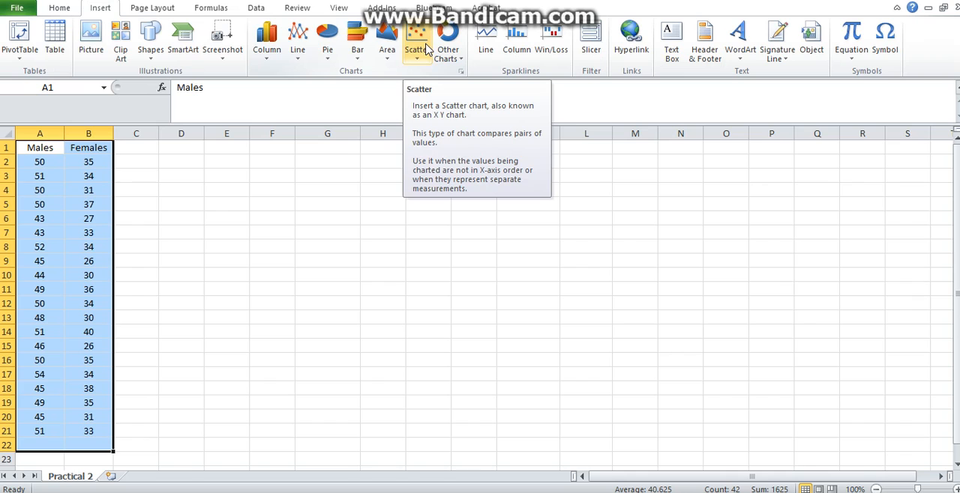
pyautogui.click(418, 37)
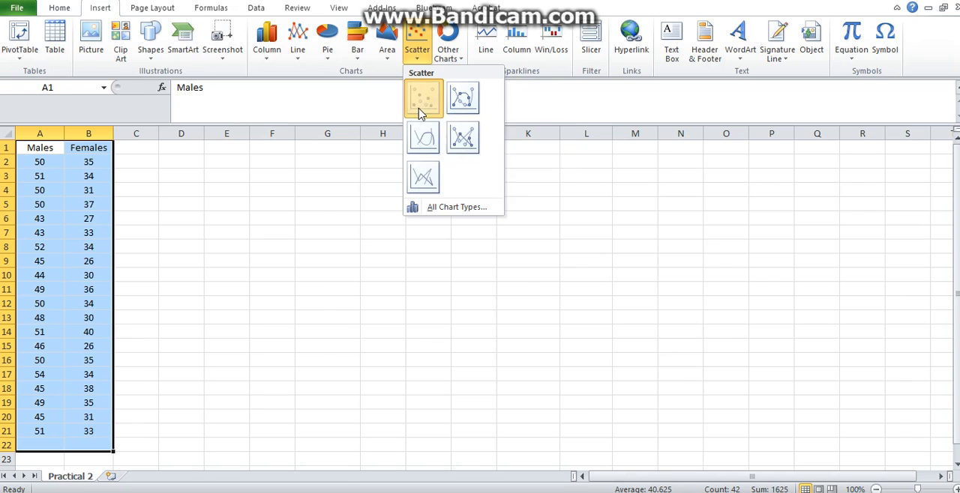
pyautogui.click(423, 99)
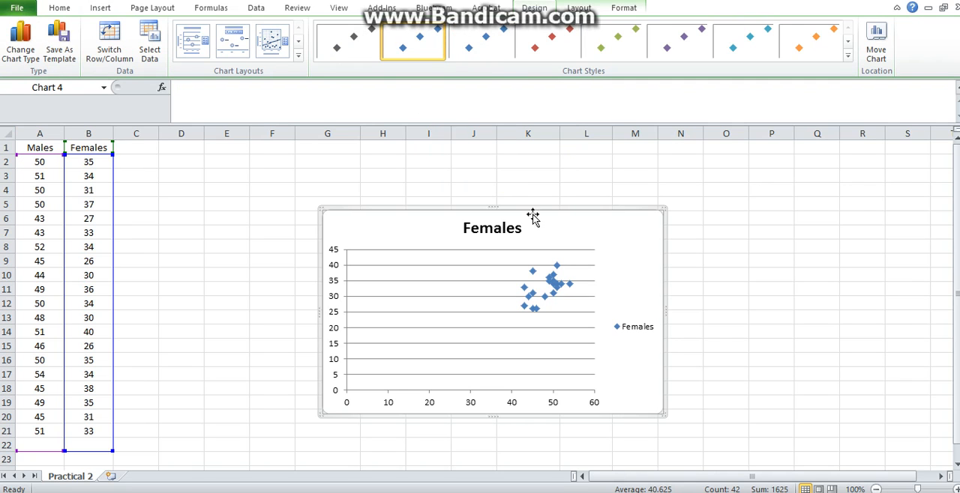
pyautogui.moveTo(543, 382)
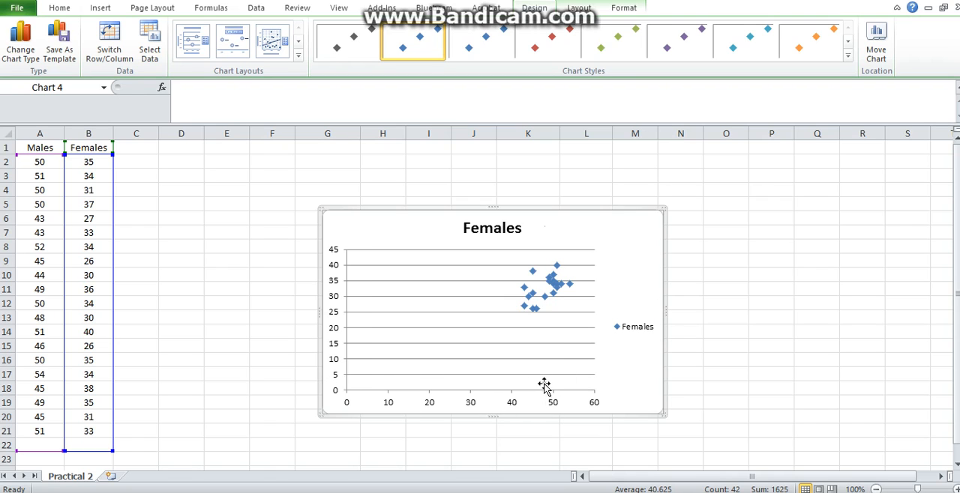
pyautogui.moveTo(345, 394)
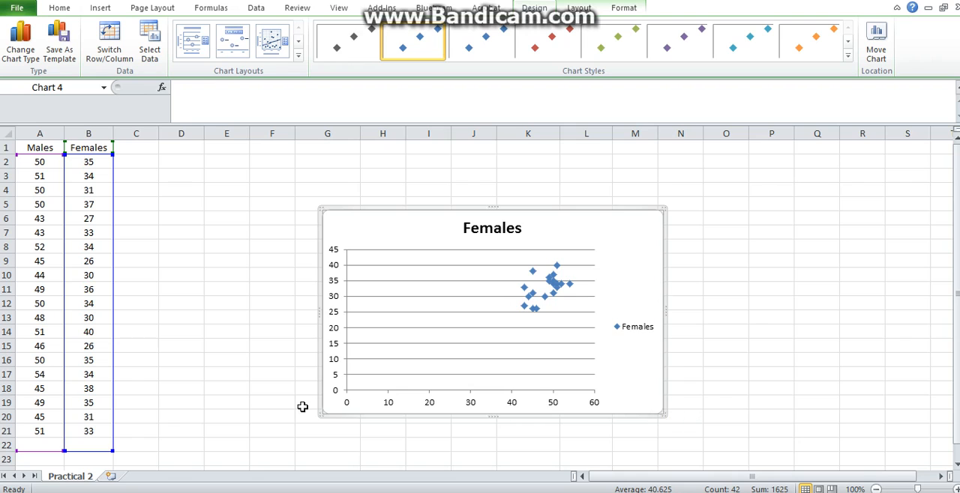
pyautogui.moveTo(327, 399)
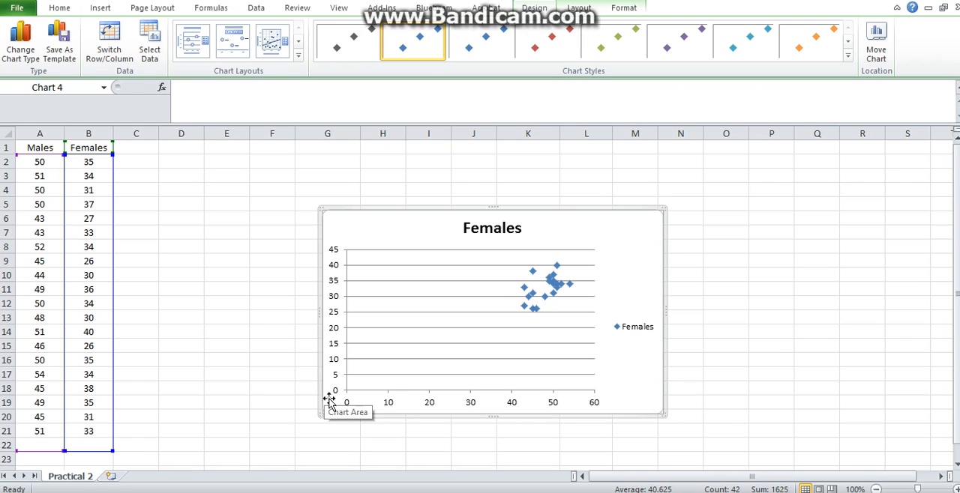
pyautogui.moveTo(376, 228)
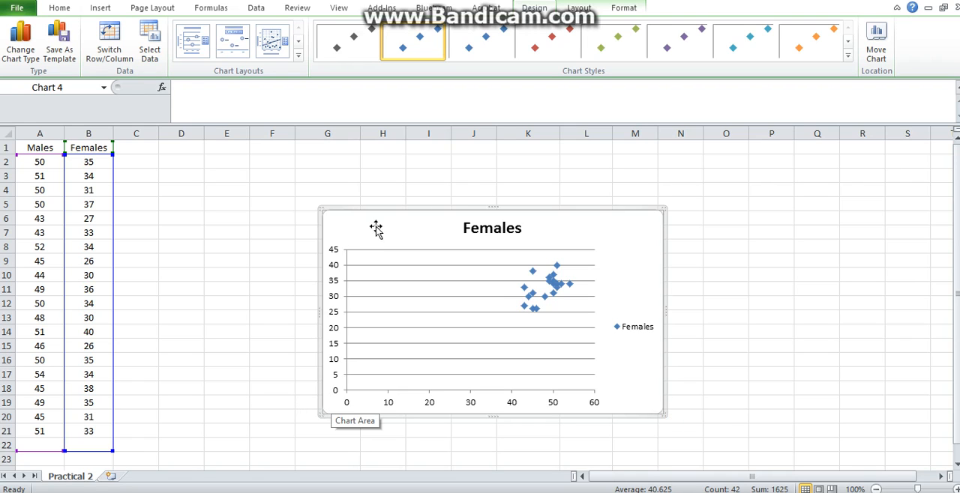
pyautogui.moveTo(516, 220)
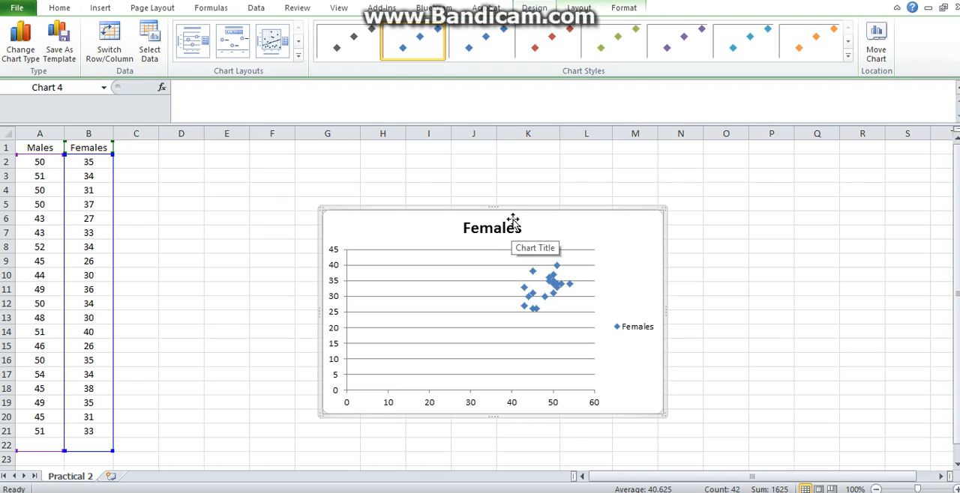
# - Replace the chart title with "Scatter plof of male and female age"
pyautogui.click(489, 228)
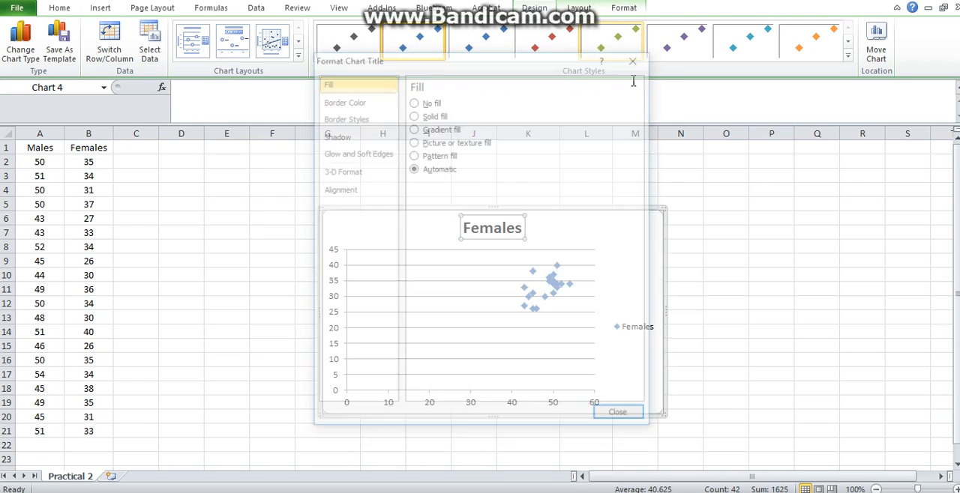
pyautogui.click(618, 410)
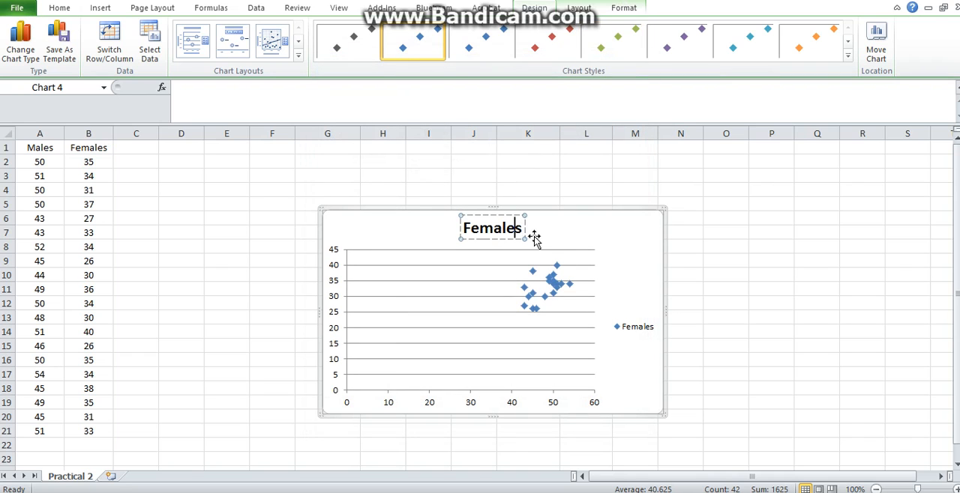
pyautogui.doubleClick(492, 228)
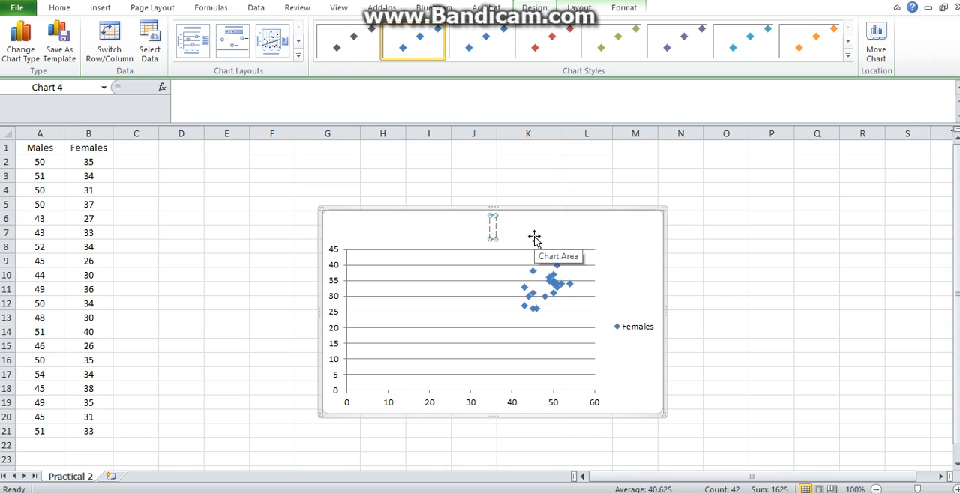
pyautogui.write('Scat')
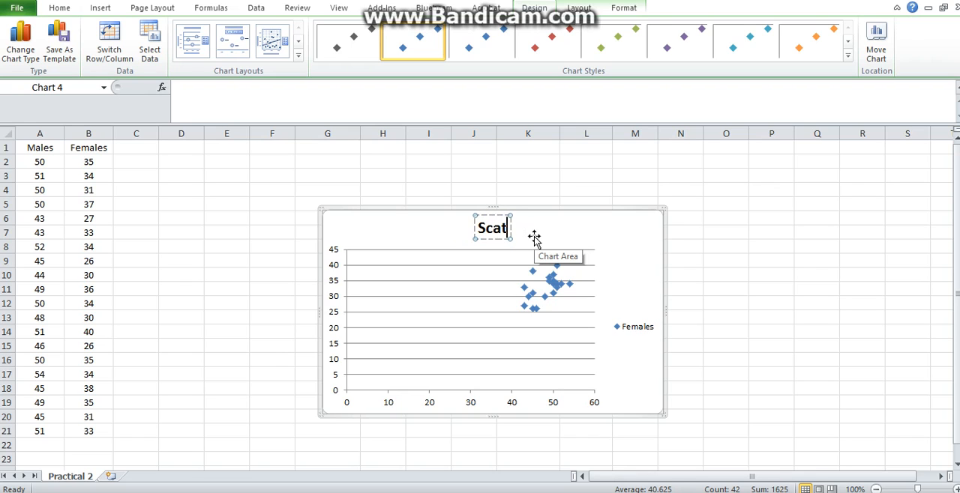
pyautogui.write('ter  plof o')
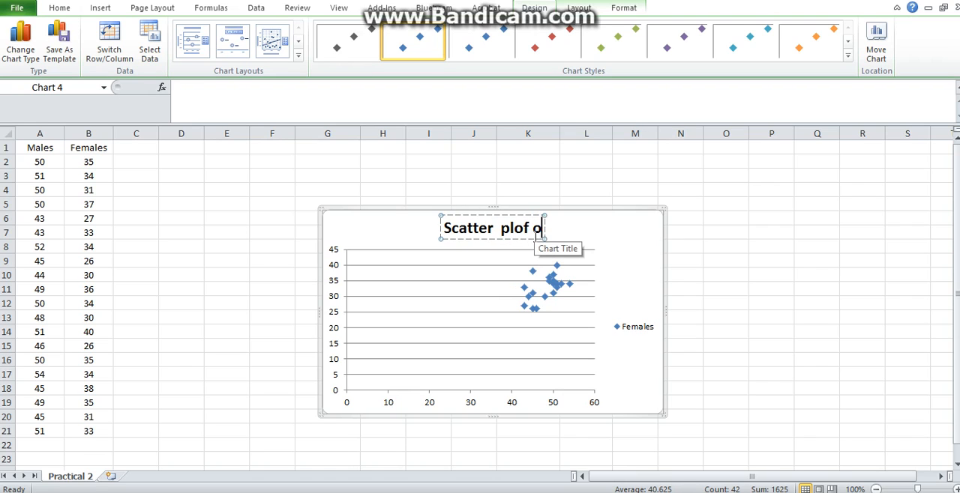
pyautogui.write('f male a')
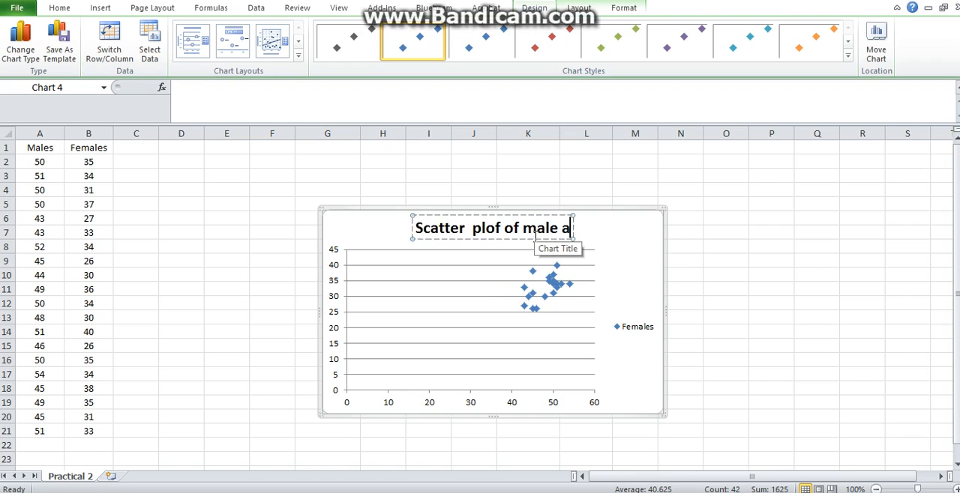
pyautogui.write('nd fi')
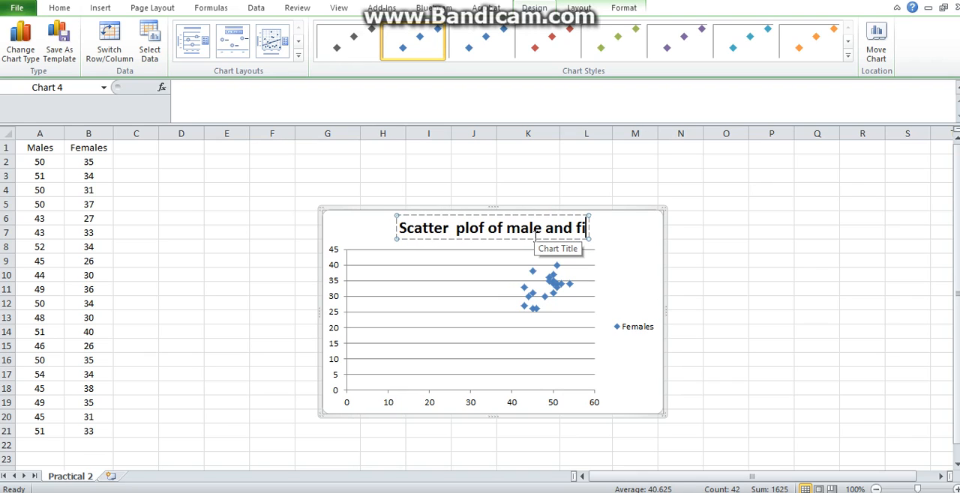
pyautogui.write('male and fema')
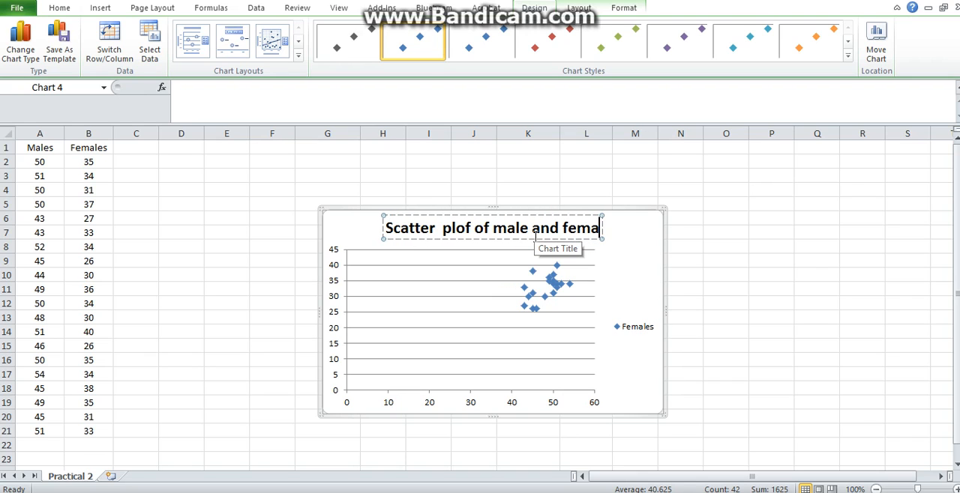
pyautogui.write('le ag')
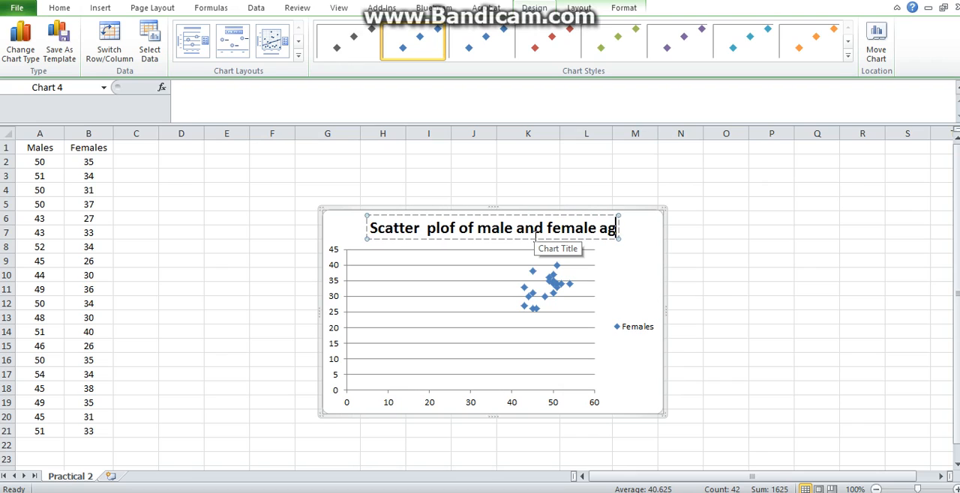
pyautogui.write('e')
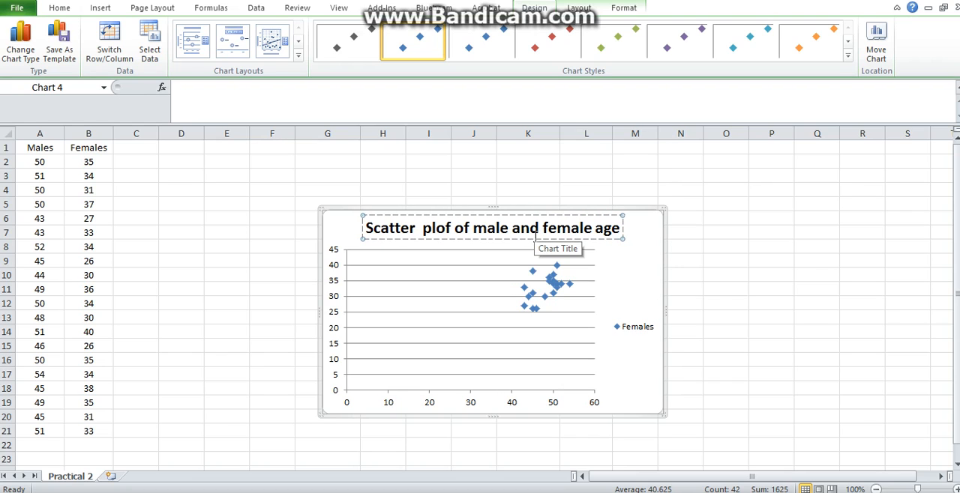
pyautogui.moveTo(637, 342)
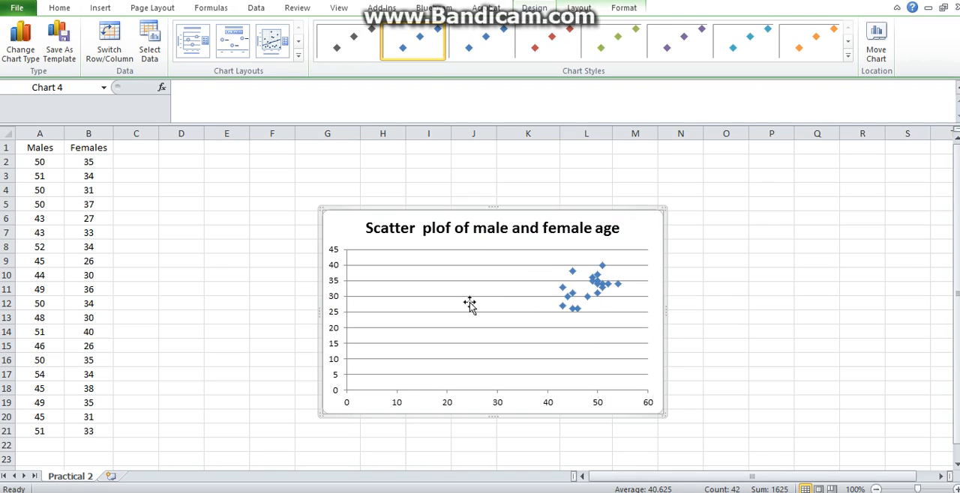
pyautogui.moveTo(429, 312)
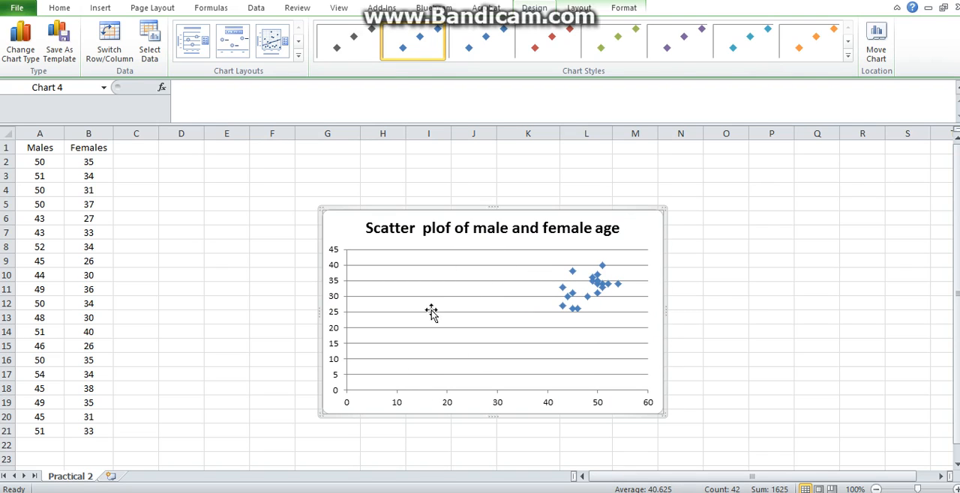
pyautogui.moveTo(427, 312)
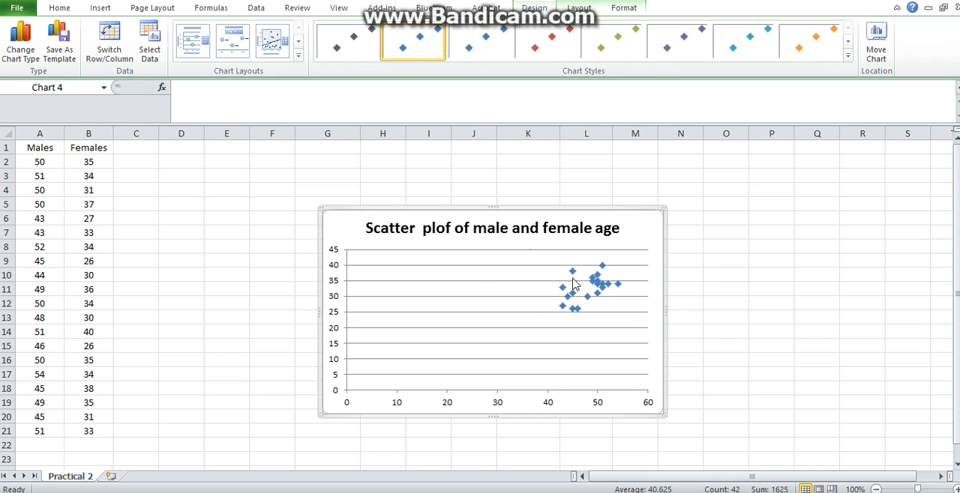
pyautogui.moveTo(539, 318)
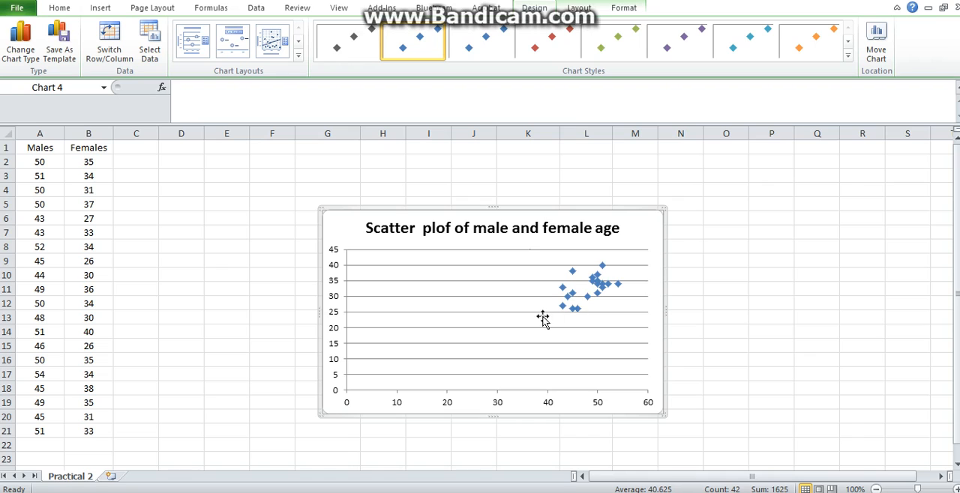
pyautogui.moveTo(522, 321)
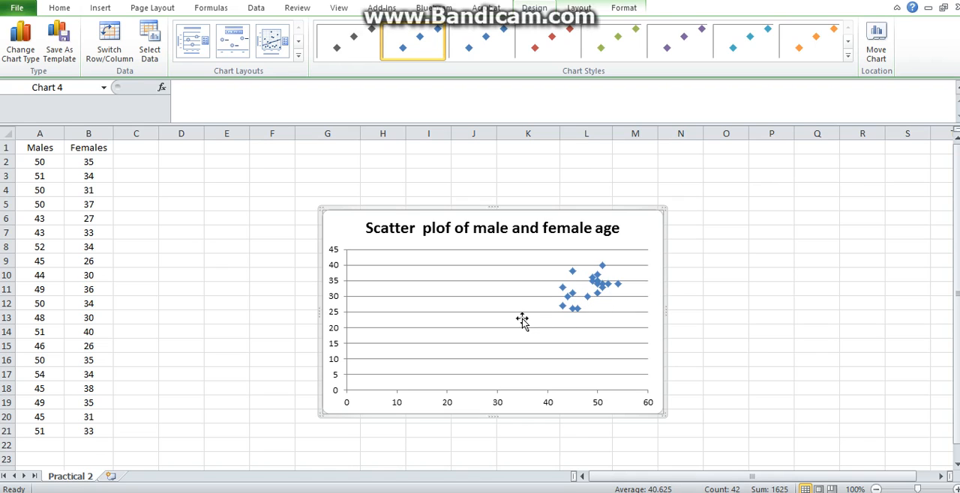
pyautogui.moveTo(523, 318)
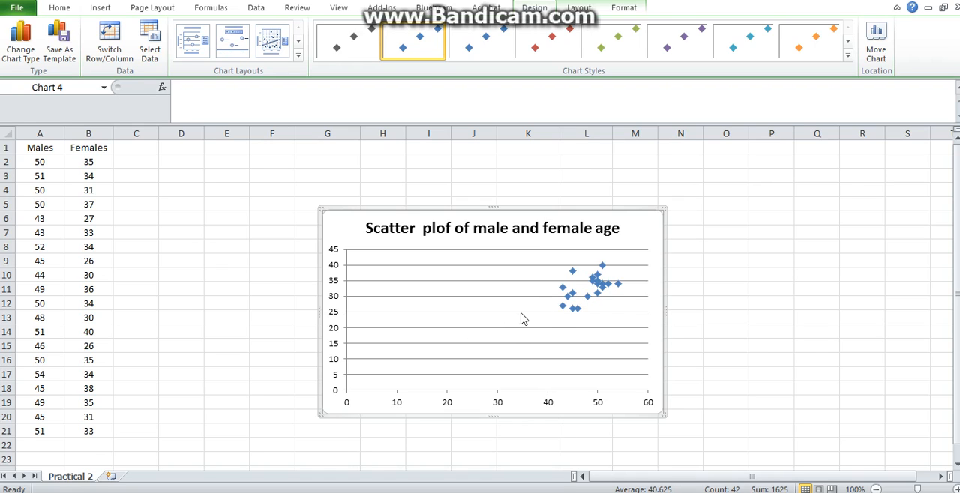
pyautogui.moveTo(558, 417)
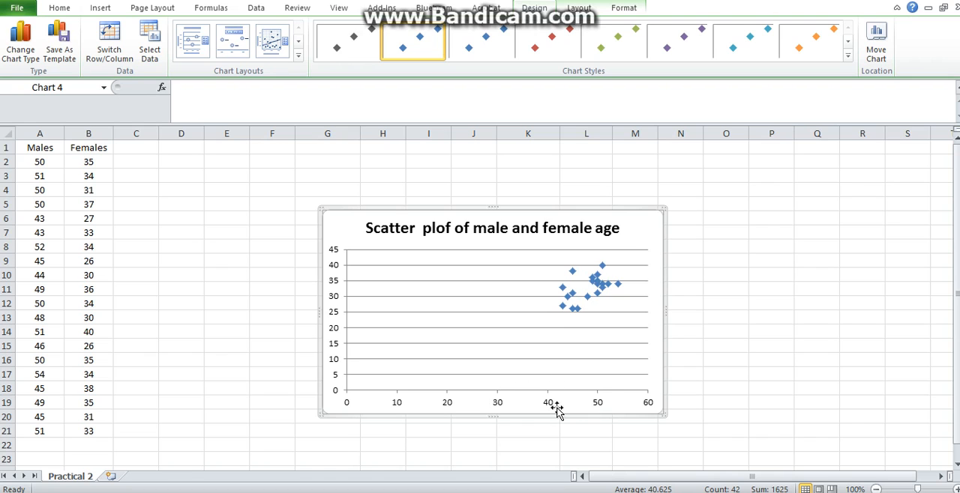
pyautogui.moveTo(609, 261)
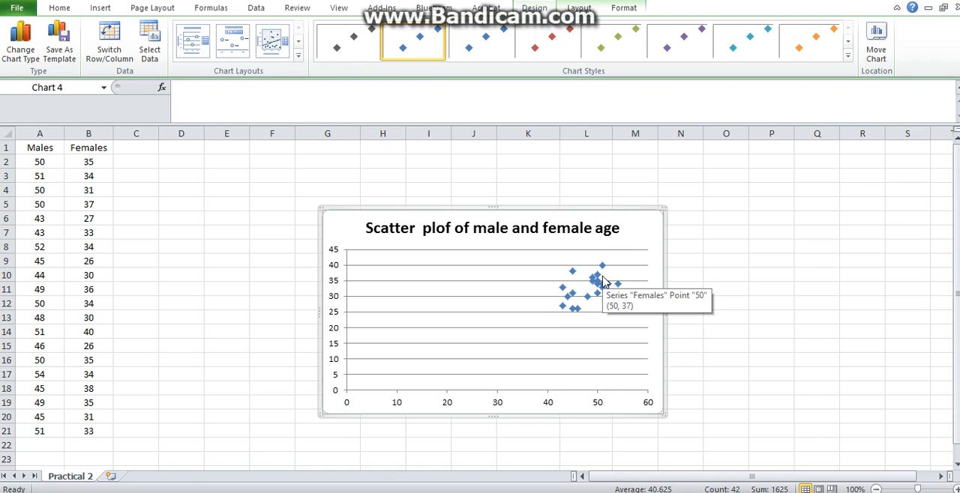
pyautogui.moveTo(595, 304)
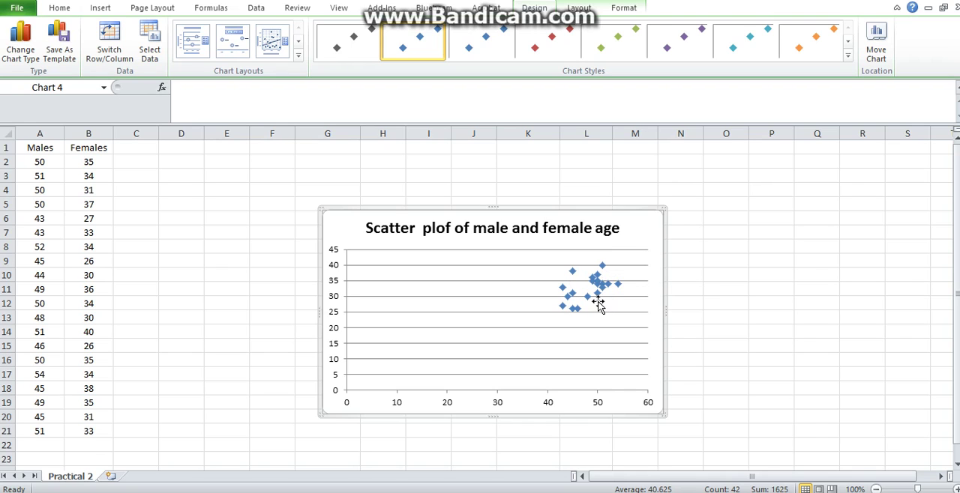
pyautogui.moveTo(595, 303)
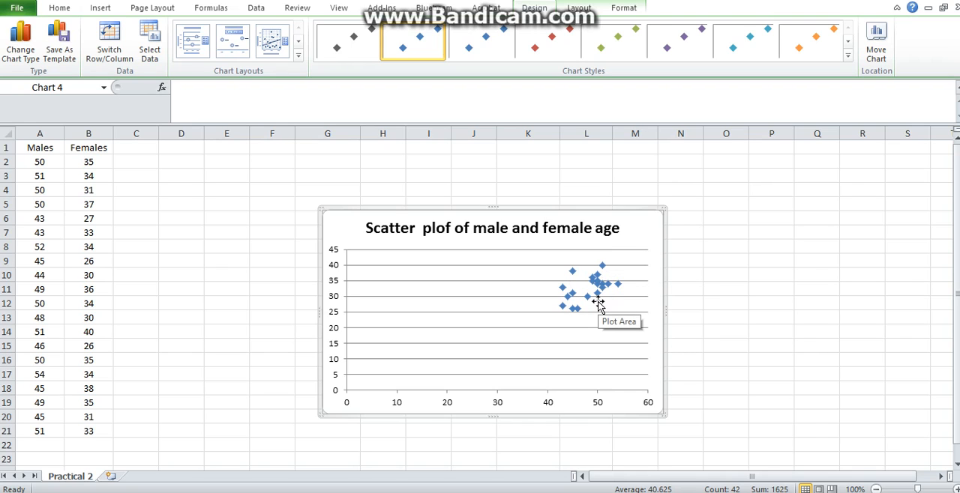
pyautogui.moveTo(549, 234)
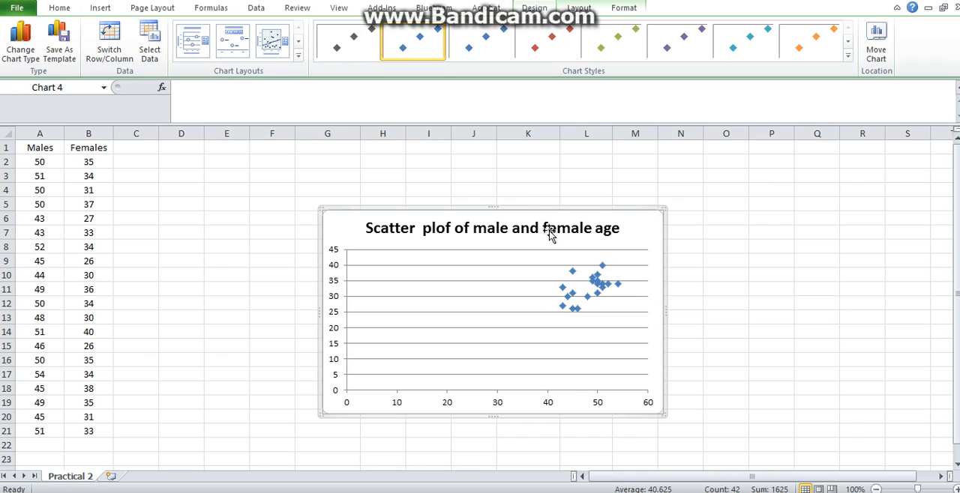
pyautogui.moveTo(572, 303)
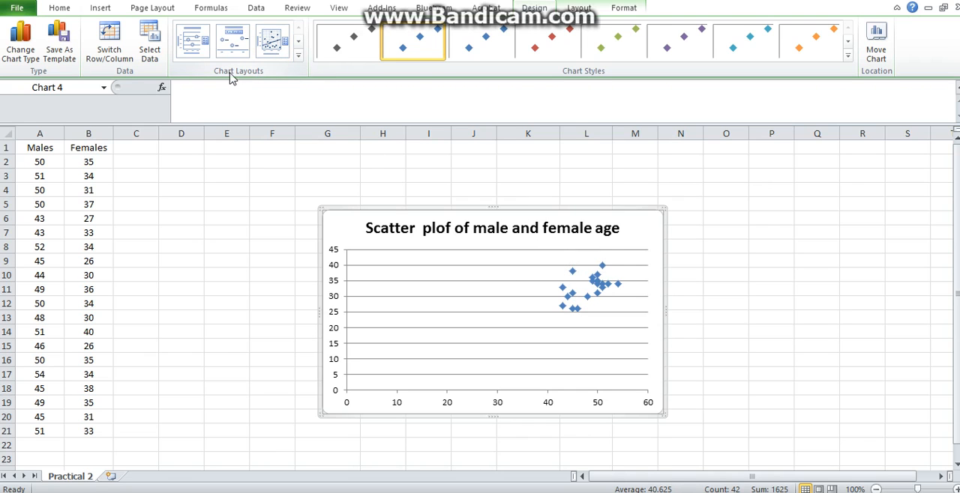
pyautogui.moveTo(300, 57)
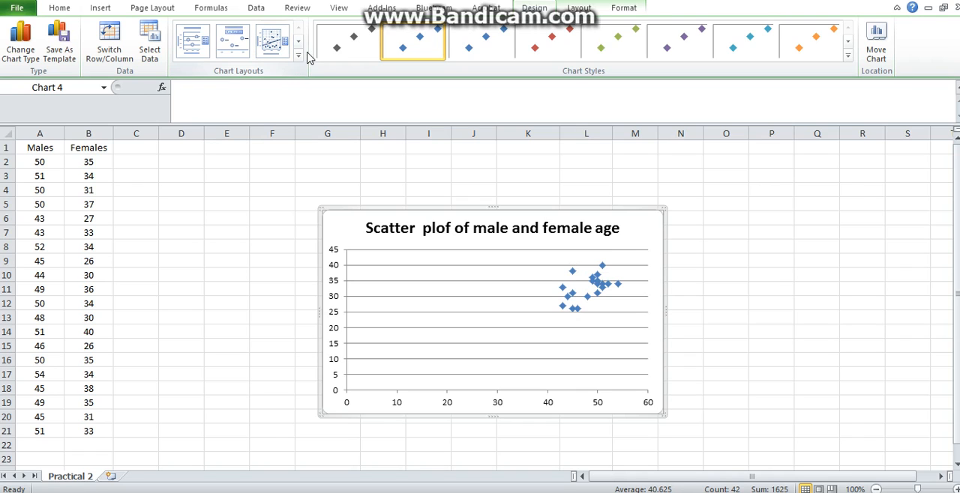
# - Expand the Chart Layouts gallery on the Design ribbon
pyautogui.click(300, 54)
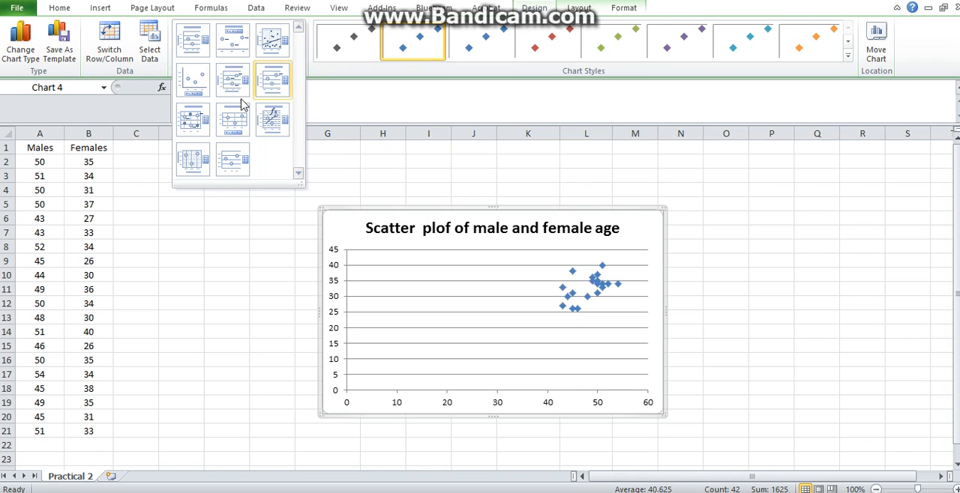
pyautogui.moveTo(273, 42)
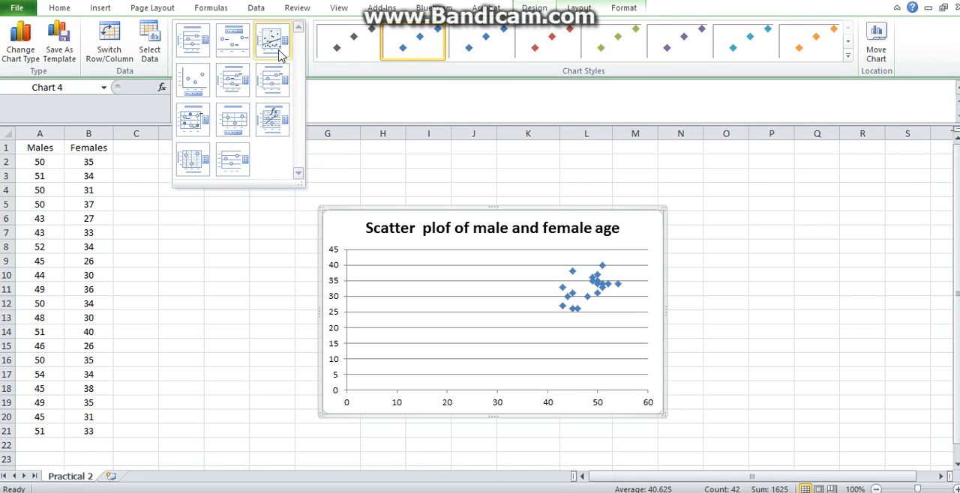
pyautogui.moveTo(273, 42)
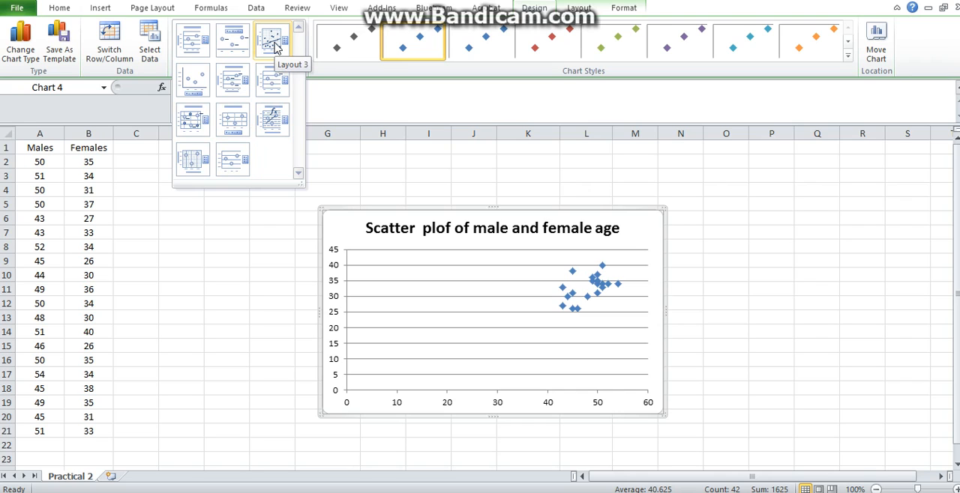
pyautogui.moveTo(273, 120)
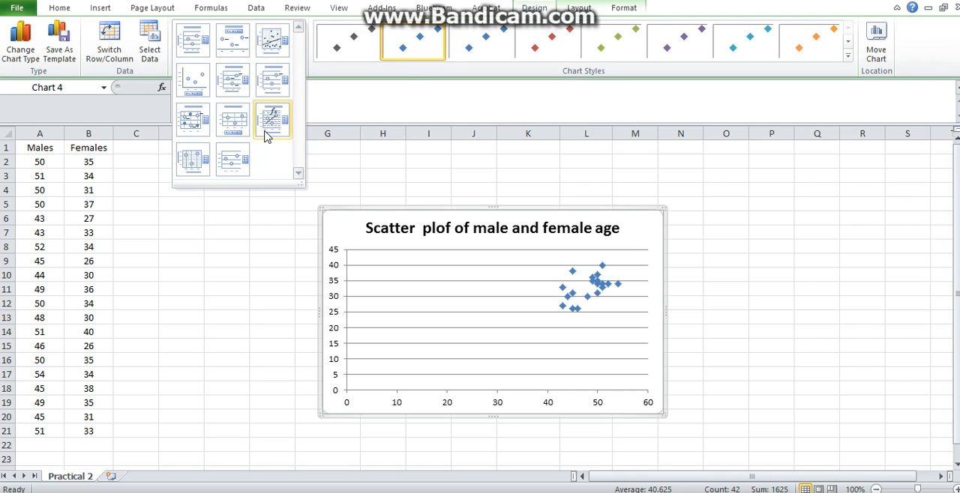
pyautogui.moveTo(273, 119)
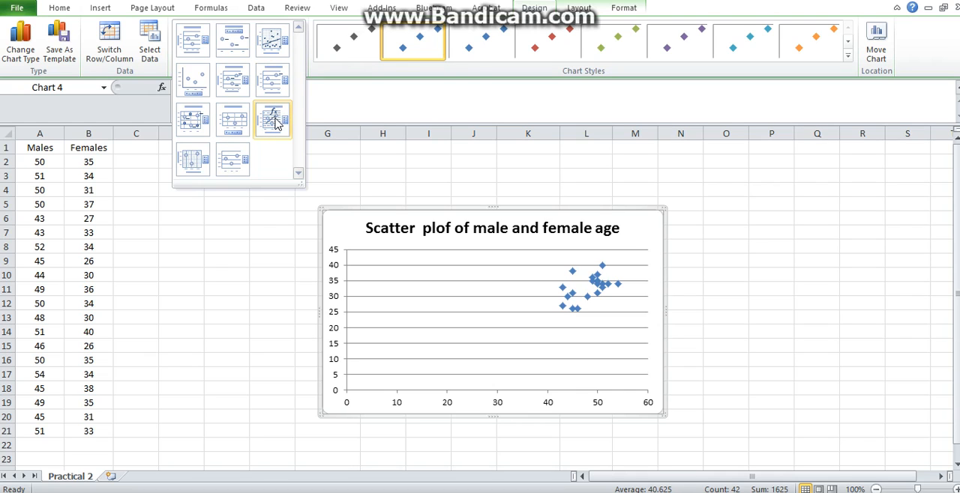
# - Apply Layout 9, adding axis titles, linear trendline, equation and R² to the scatter chart
pyautogui.click(273, 119)
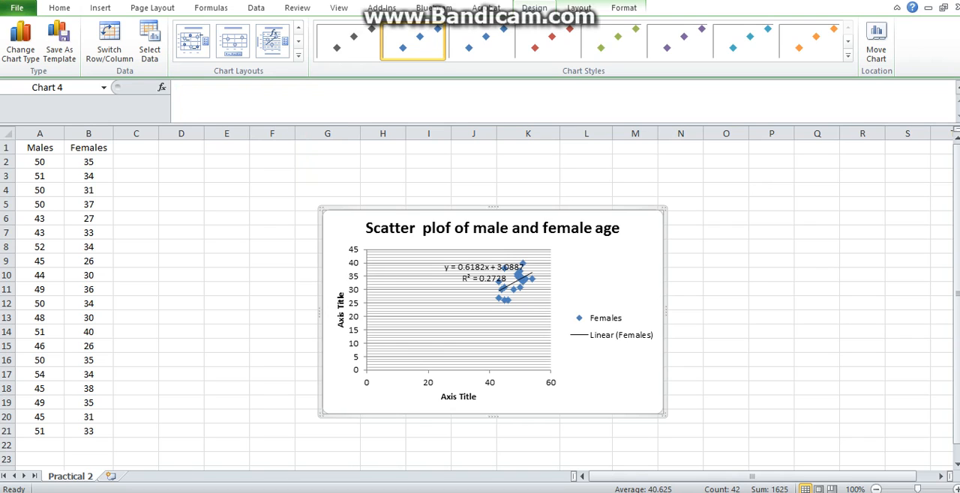
pyautogui.moveTo(479, 273)
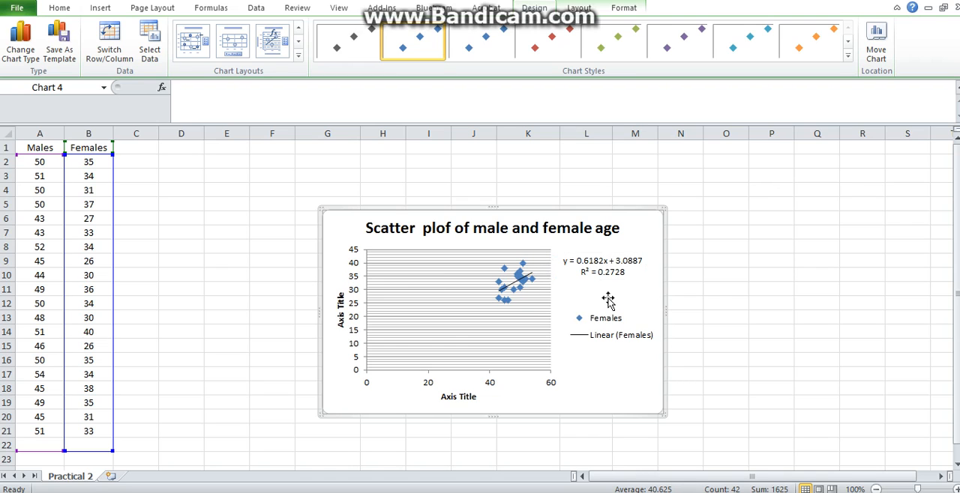
pyautogui.moveTo(573, 268)
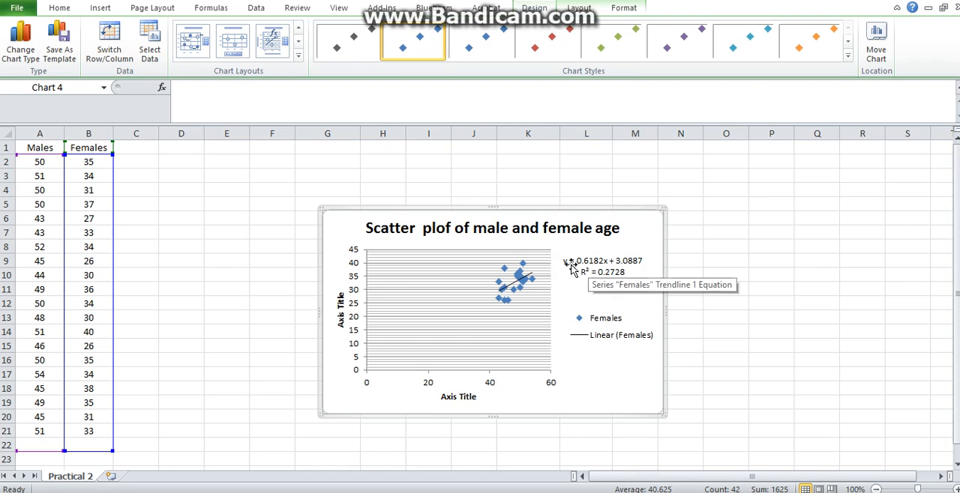
pyautogui.moveTo(512, 312)
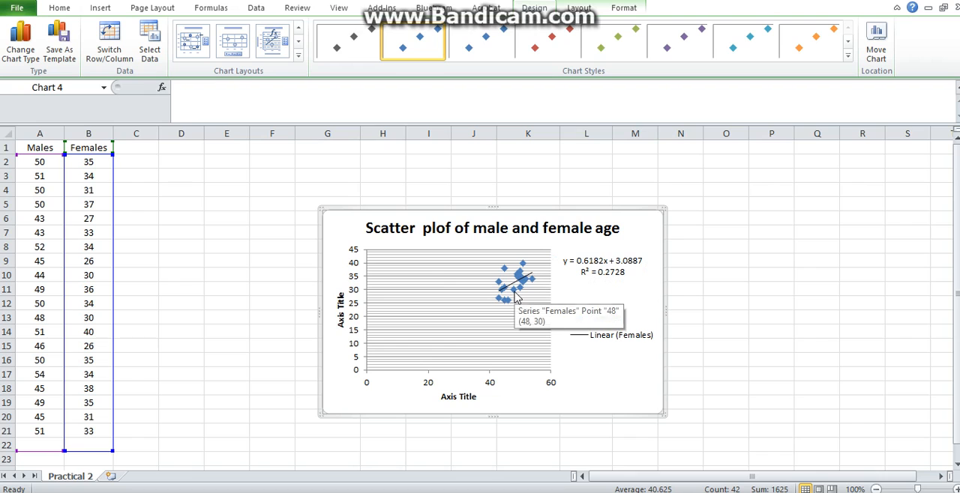
pyautogui.moveTo(507, 301)
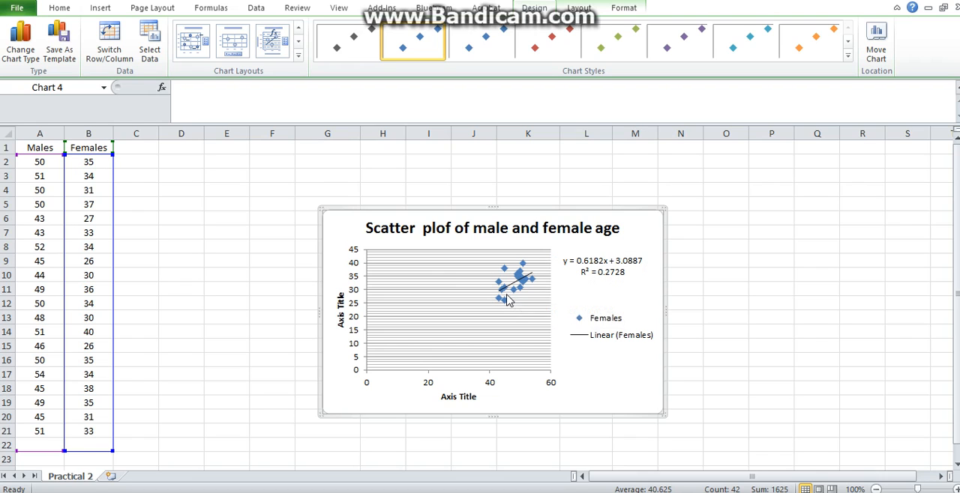
pyautogui.moveTo(496, 294)
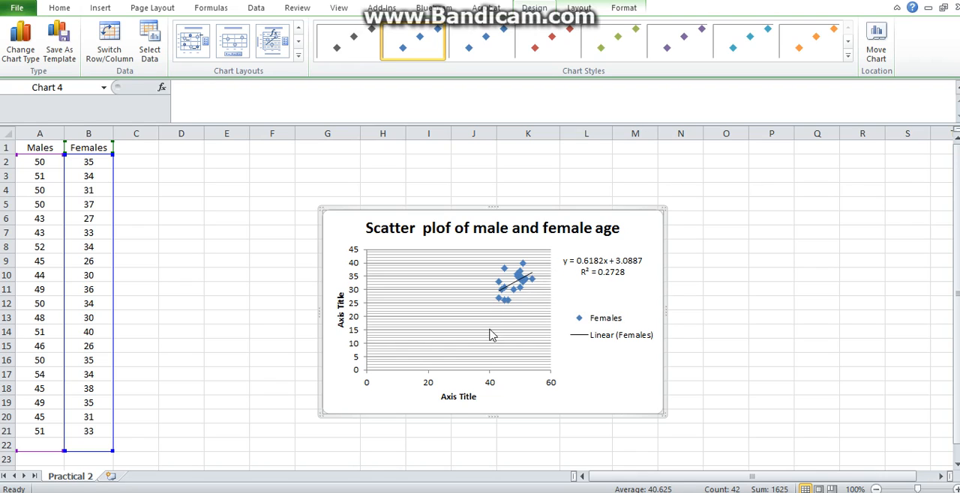
pyautogui.moveTo(477, 339)
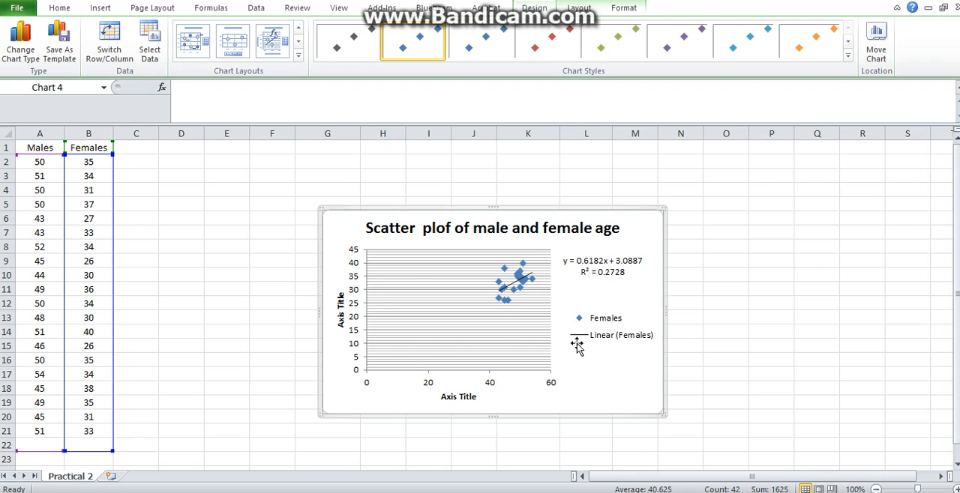
pyautogui.moveTo(547, 348)
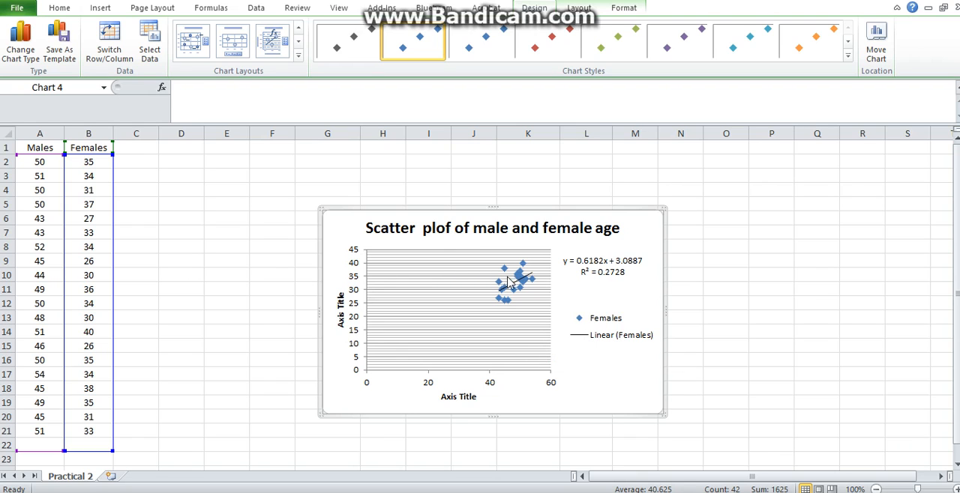
pyautogui.moveTo(516, 291)
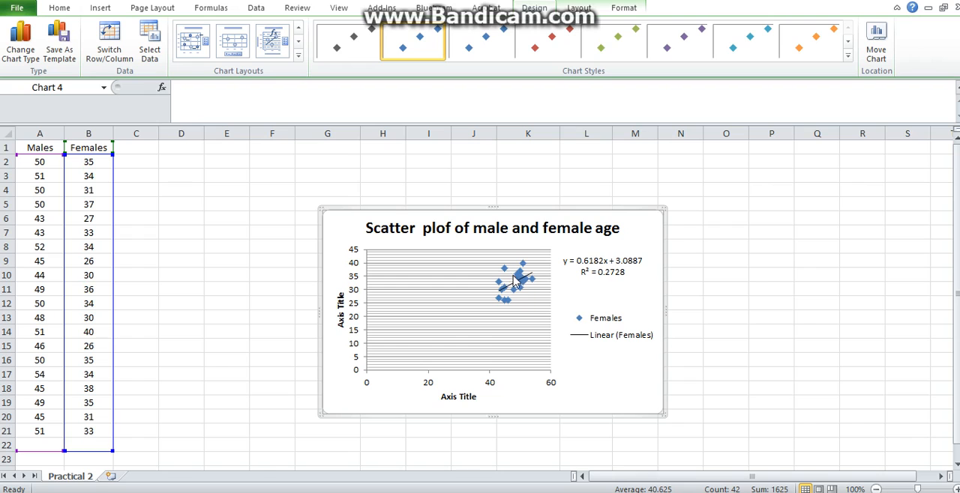
# - Bring up the Females data series options after dismissing the vertical axis menu
pyautogui.rightClick(517, 277)
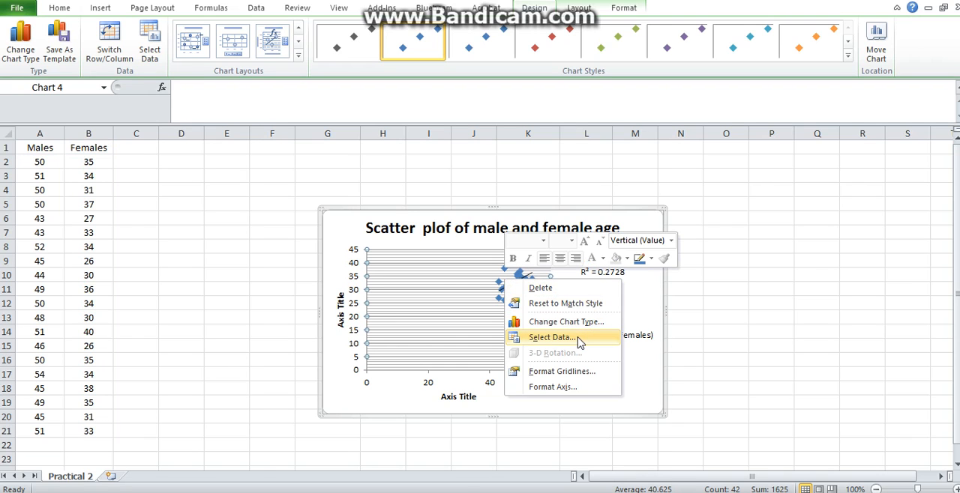
pyautogui.moveTo(552, 338)
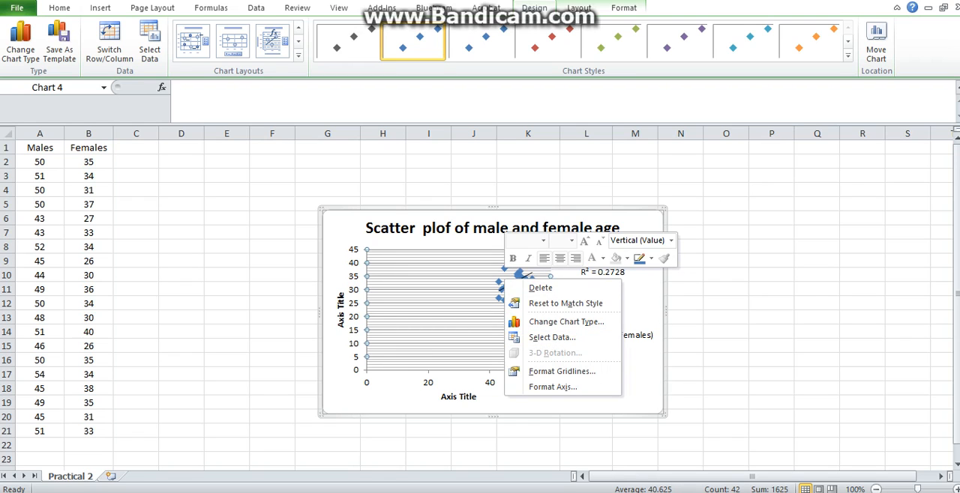
pyautogui.click(518, 278)
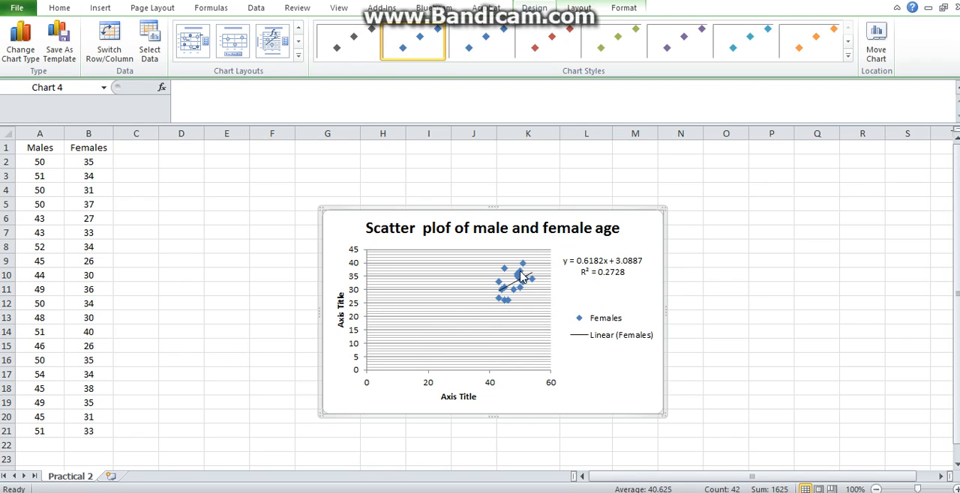
pyautogui.click(516, 272)
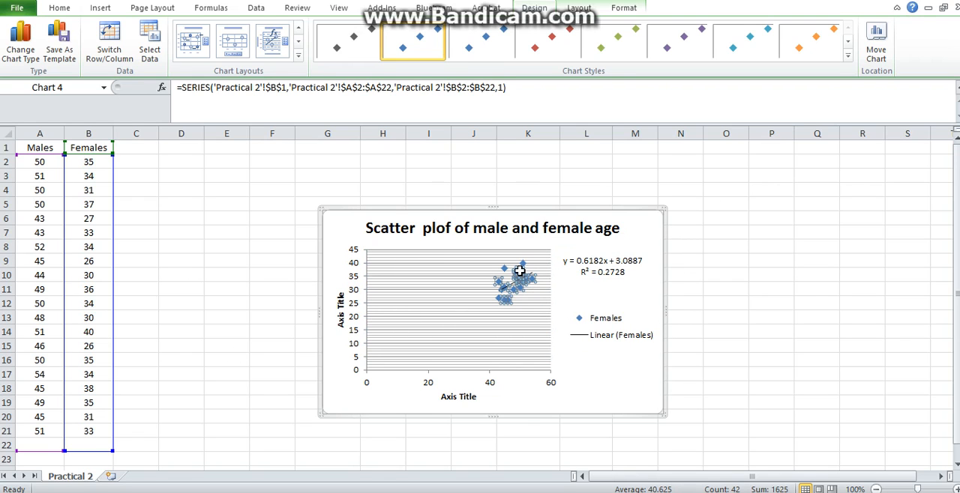
pyautogui.rightClick(519, 272)
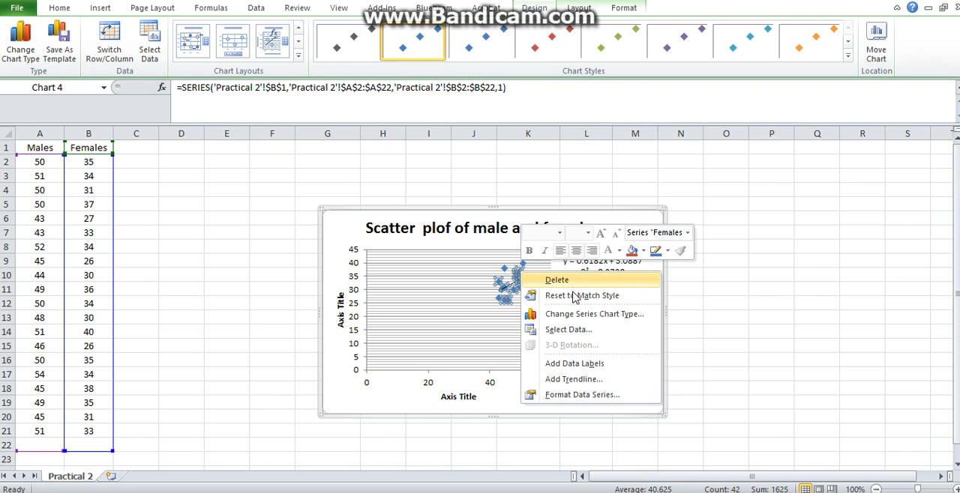
pyautogui.moveTo(573, 379)
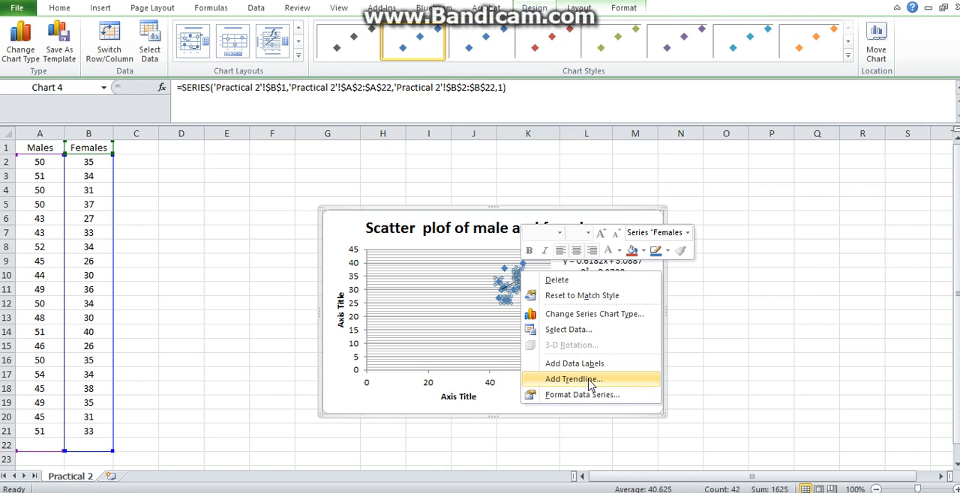